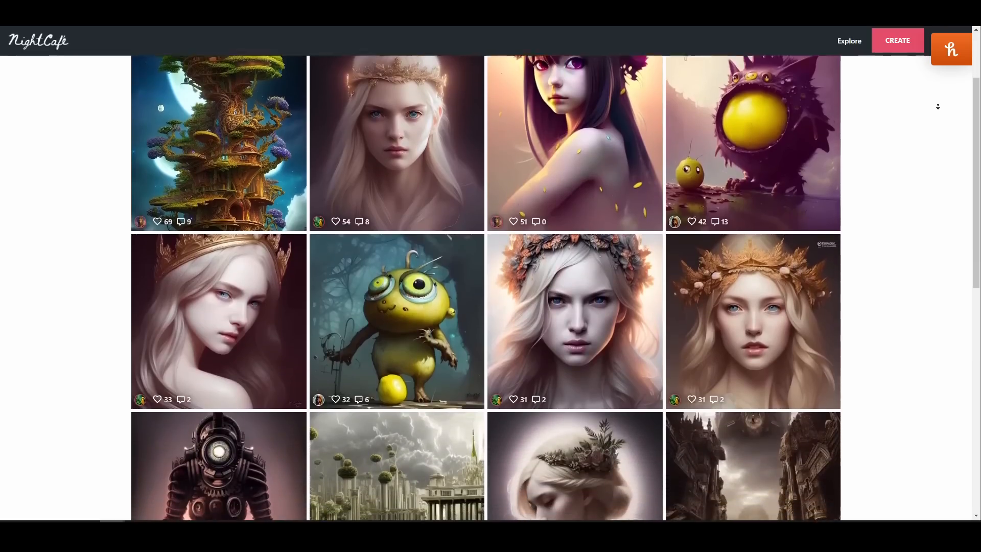
- Browse down the NightCafe Explore gallery of AI portraits before moving to SenseTime
scroll(down, 3)
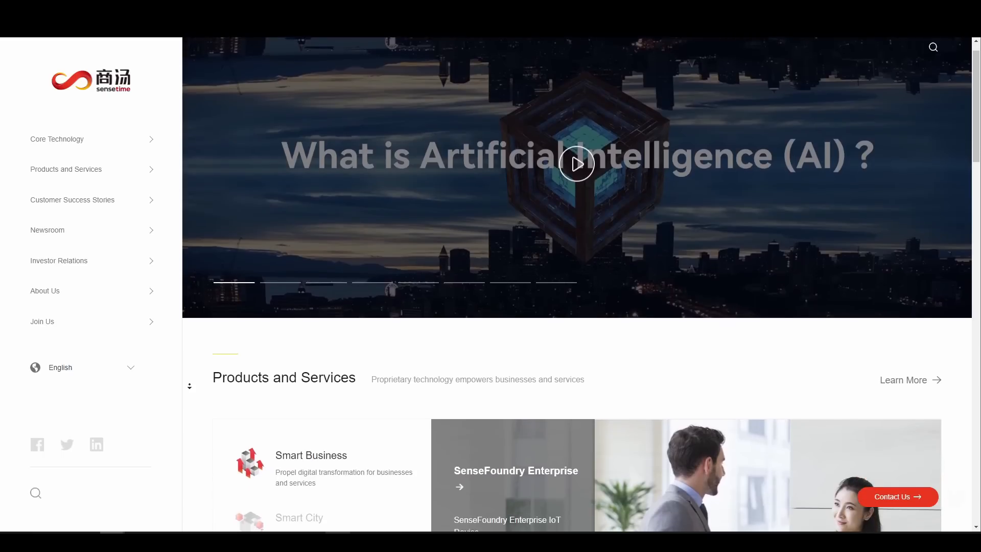
- Scroll the MotionDiffuse page past the author list to the overview video and Abstract
scroll(down, 3)
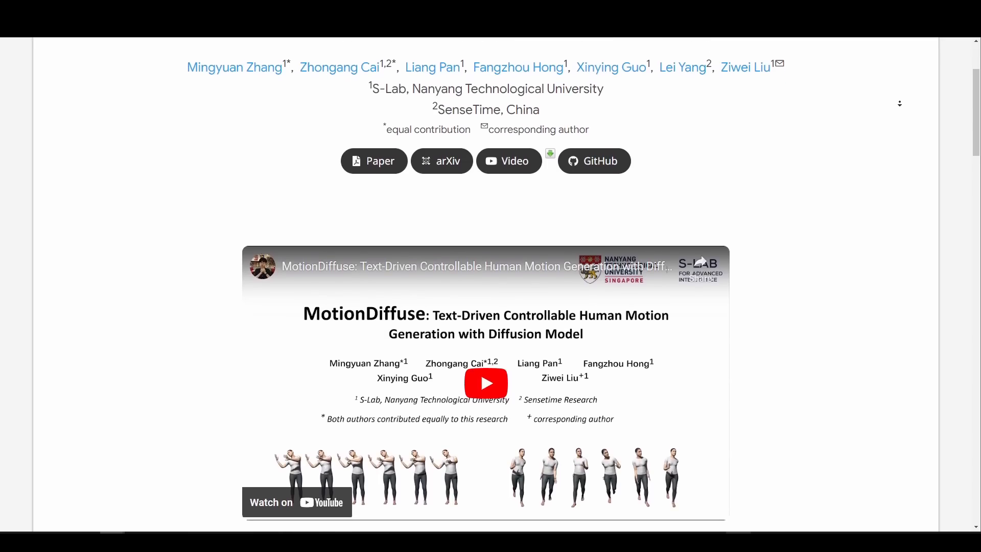
scroll(down, 3)
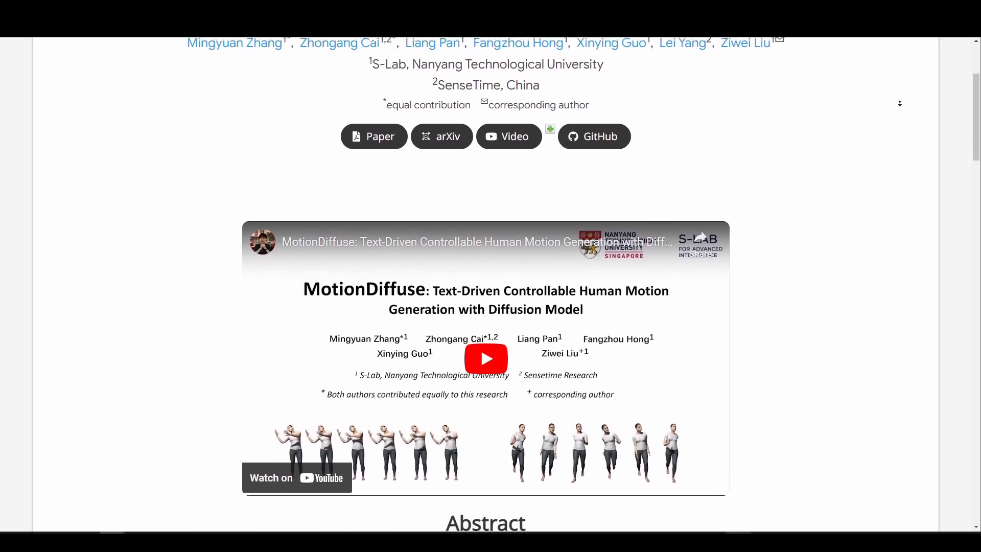
scroll(down, 3)
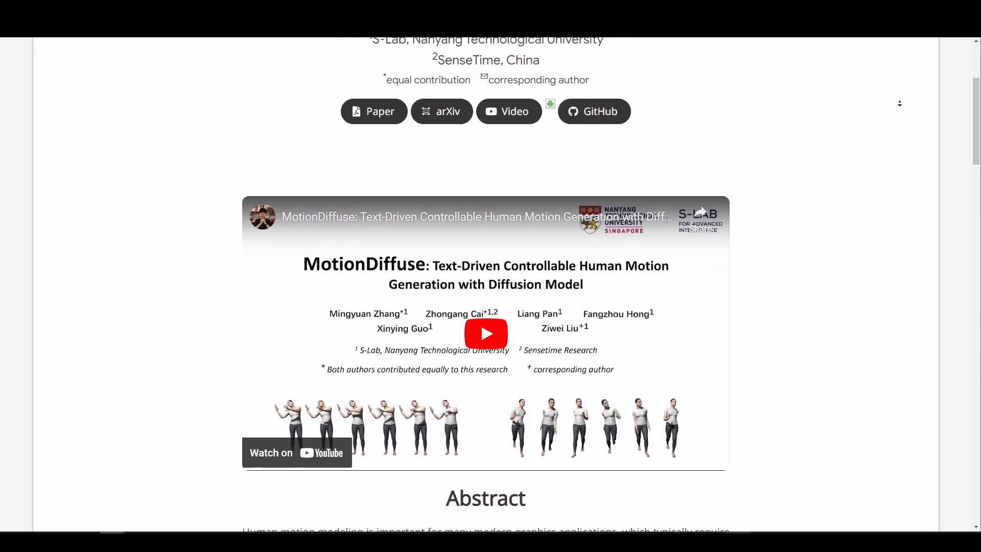
scroll(down, 3)
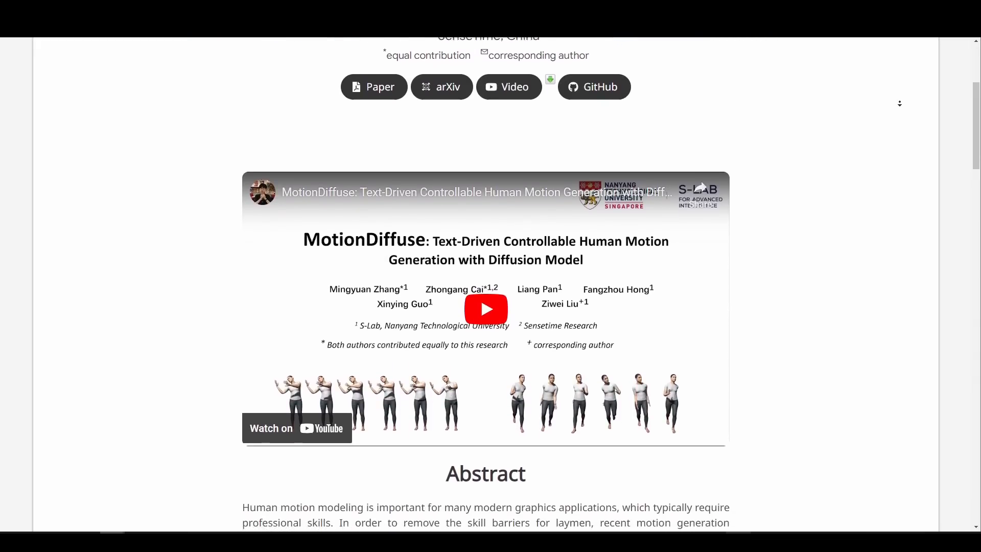
scroll(down, 3)
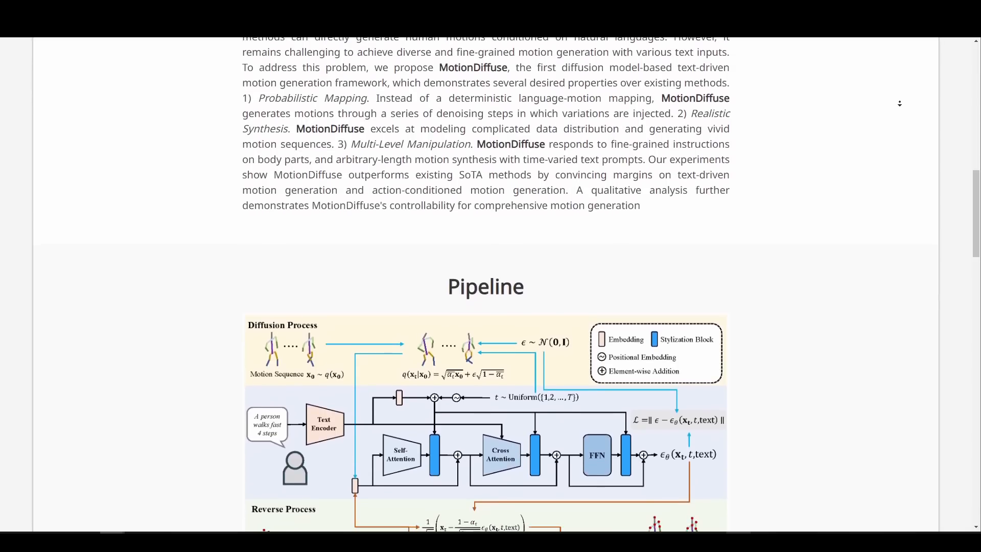
- Read through the abstract down to the Pipeline diagram of the diffusion and reverse processes
scroll(down, 3)
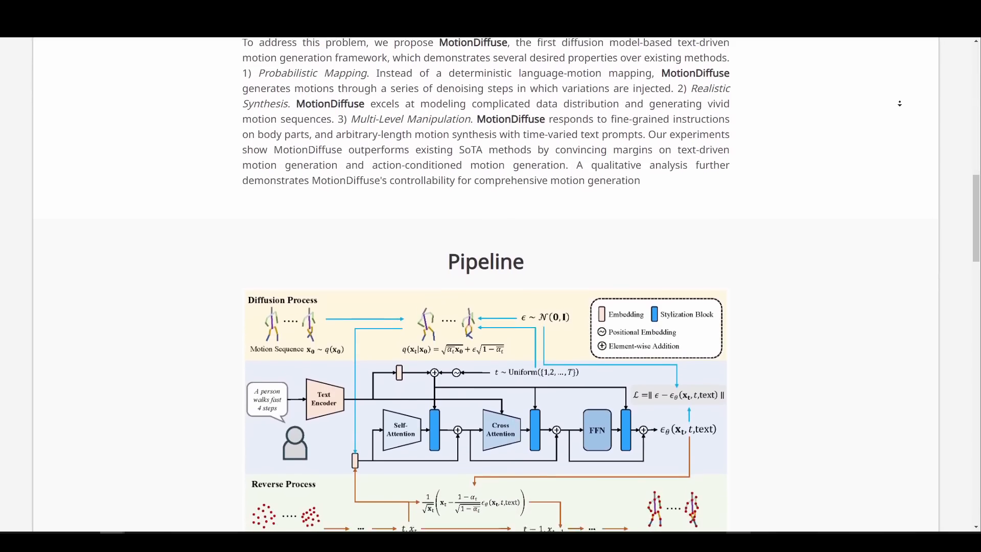
scroll(down, 3)
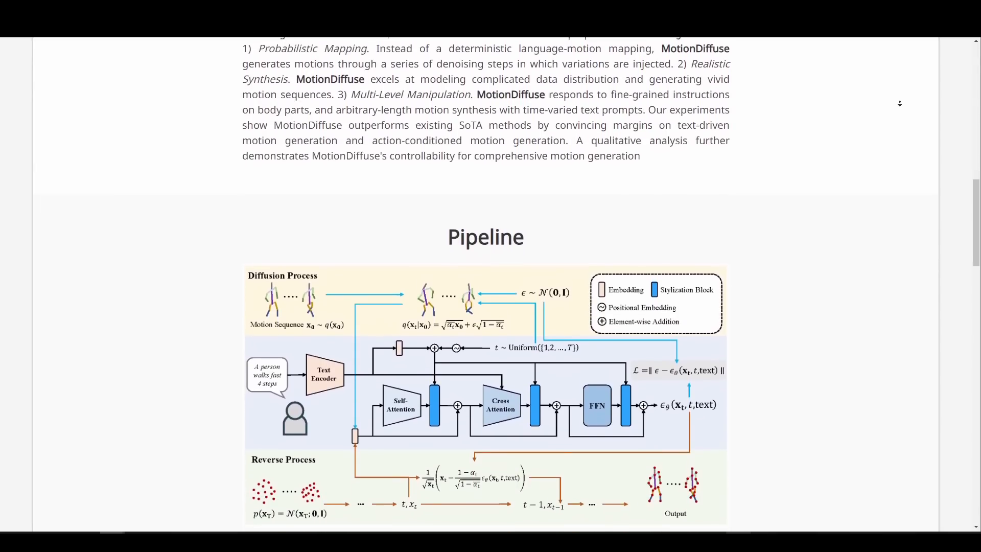
scroll(down, 3)
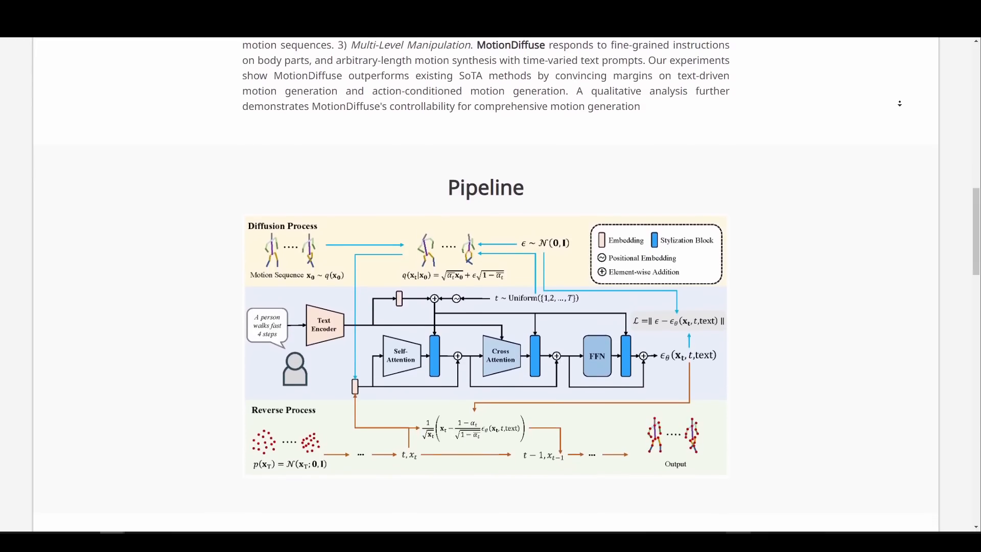
scroll(down, 3)
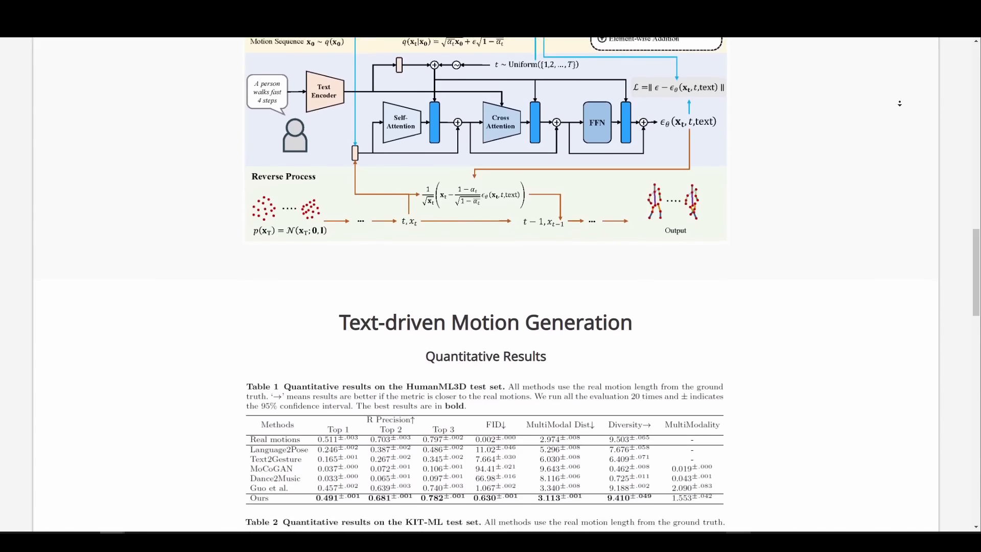
- Scroll to the Text-driven Motion Generation results, Tables 1 and 2 on HumanML3D and KIT-ML
scroll(down, 3)
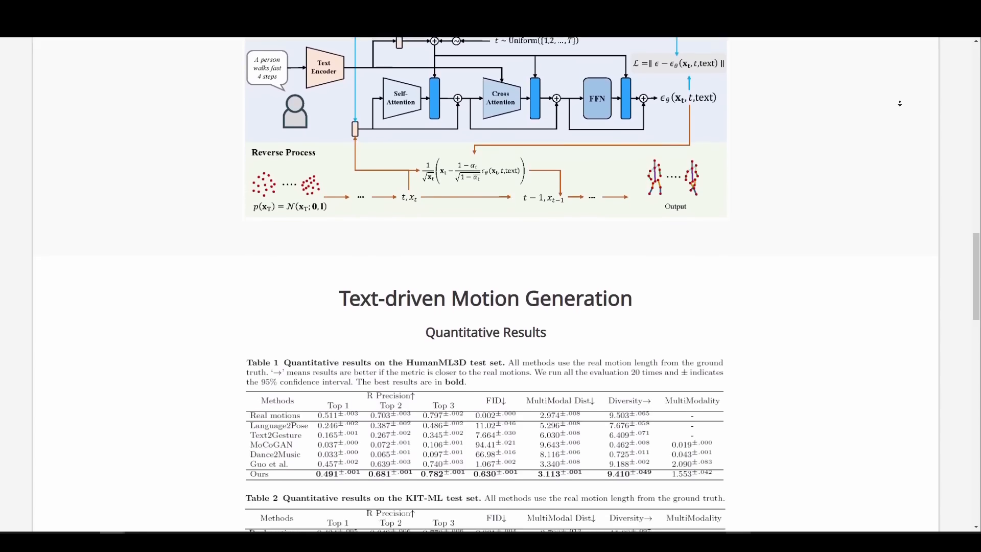
scroll(down, 3)
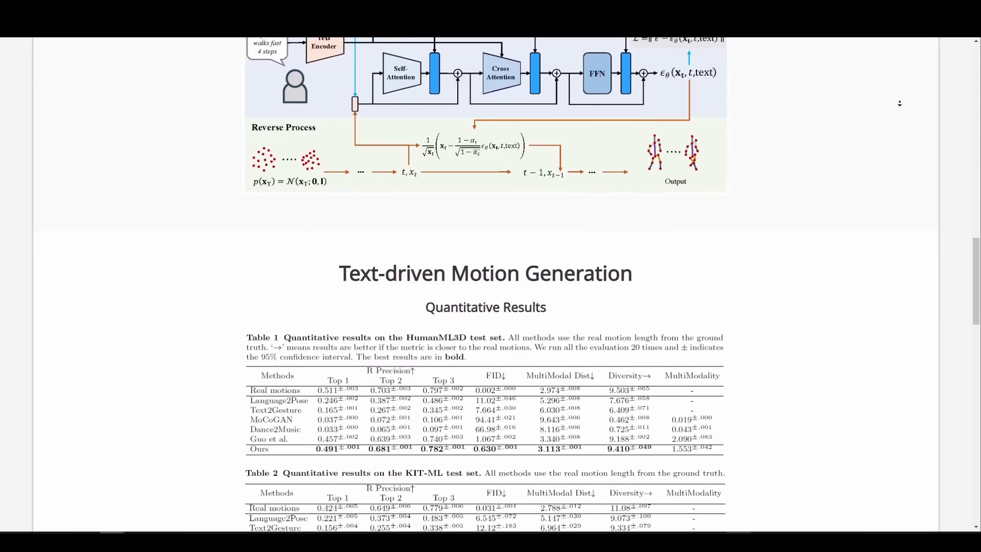
scroll(down, 3)
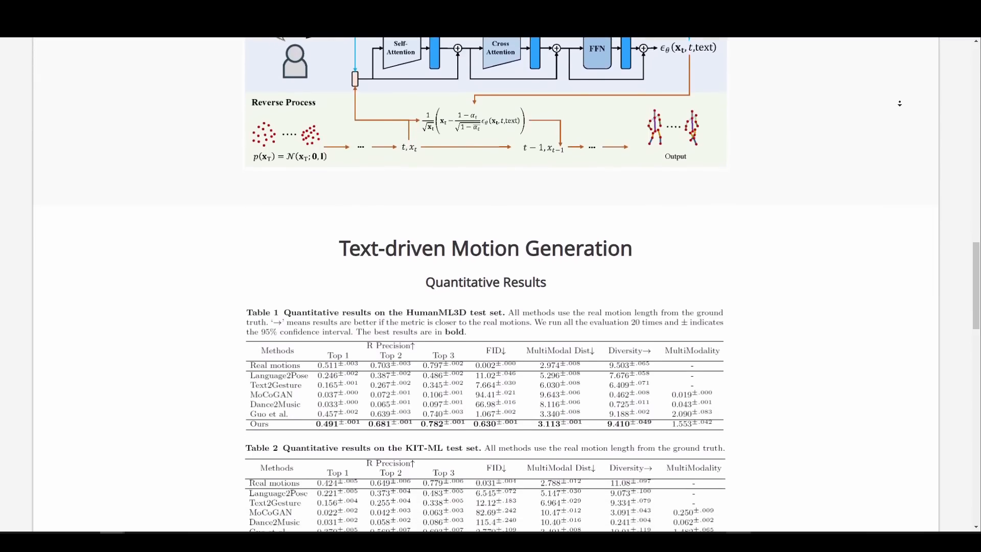
scroll(down, 3)
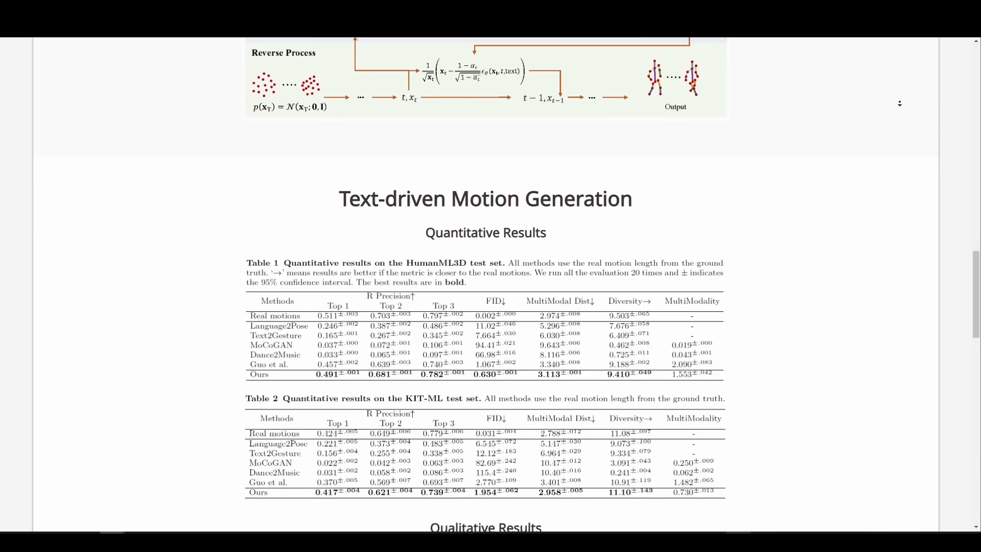
scroll(down, 3)
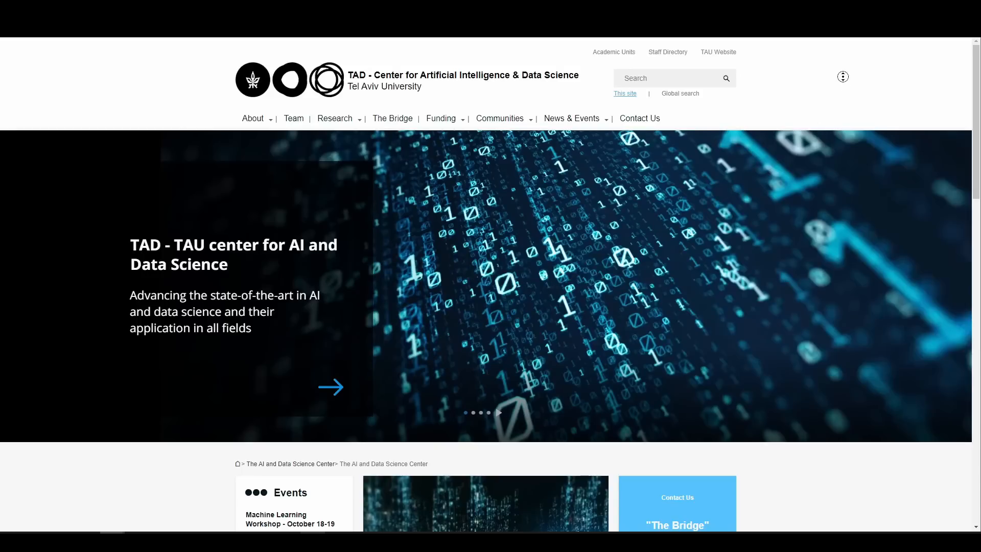
- Browse the TAD site and the MotionDiffuse arXiv Code & Data listing
scroll(down, 3)
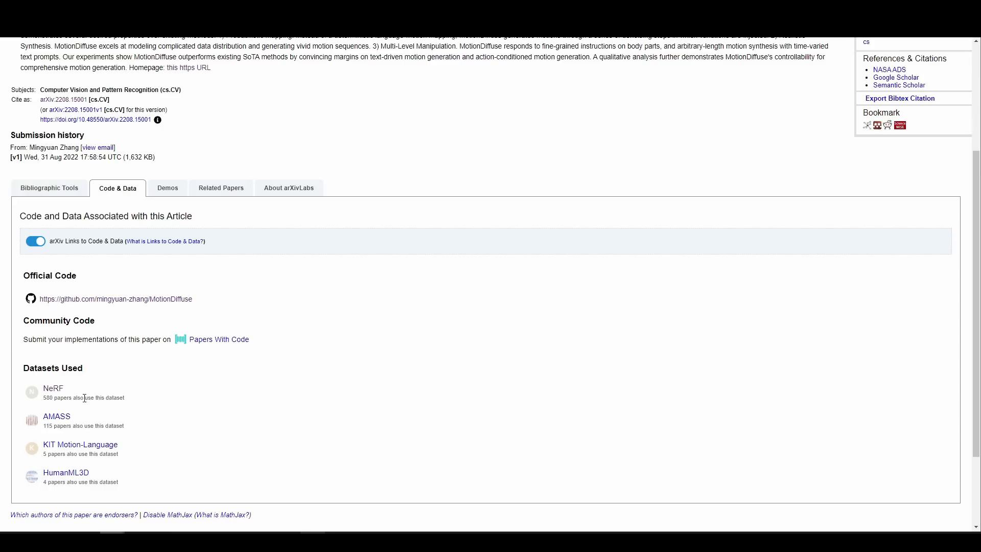
mouse_move(396, 364)
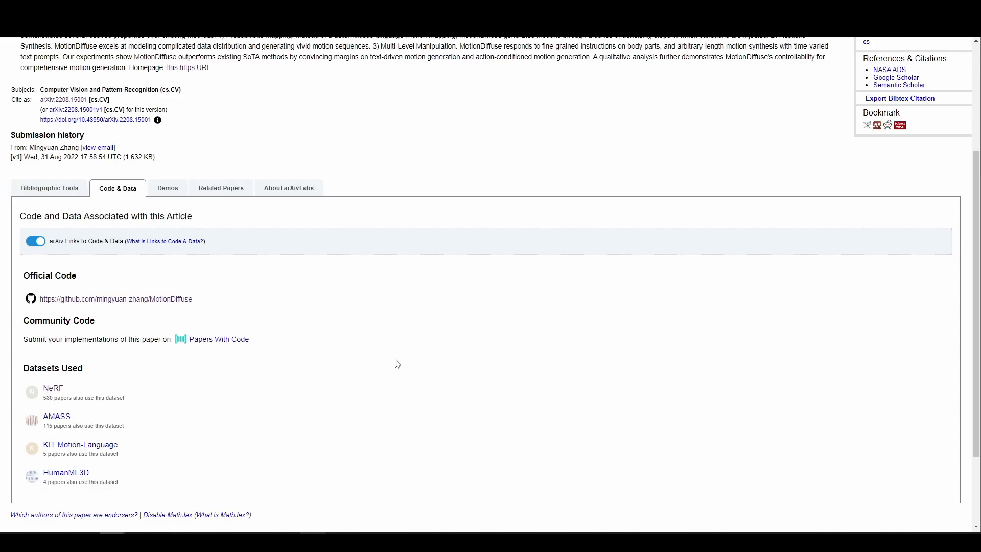
scroll(up, 3)
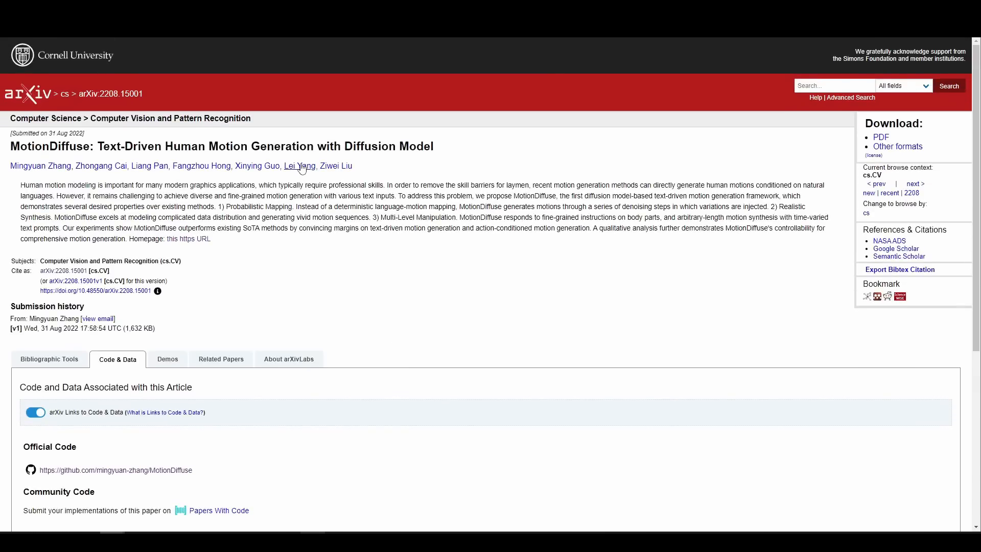
mouse_move(299, 167)
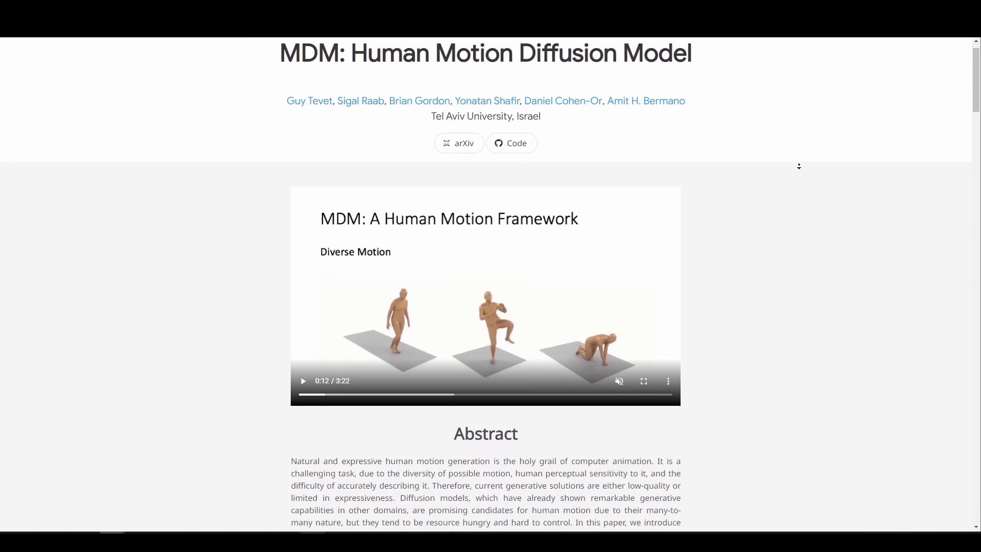
- Scroll the MDM page past its demo video to the full Abstract
scroll(down, 3)
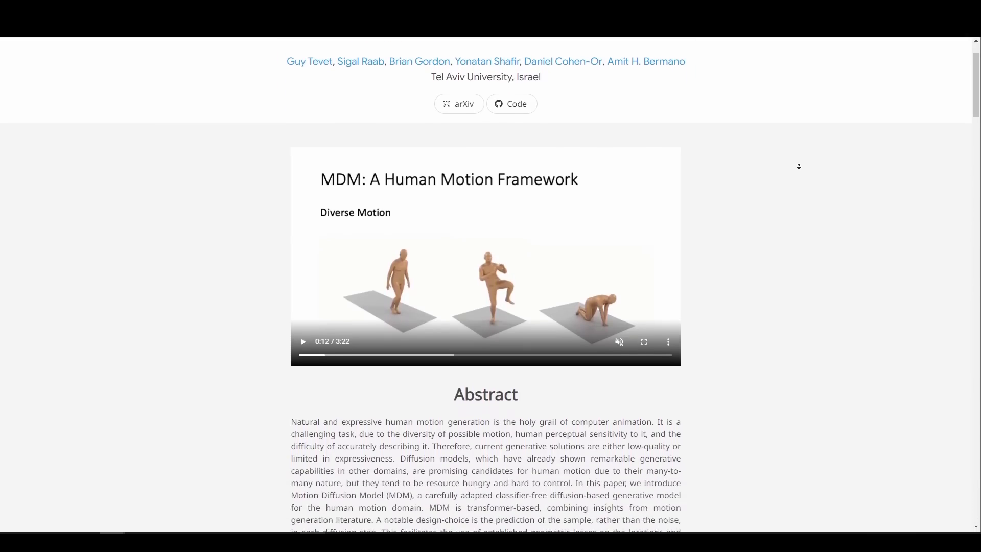
scroll(down, 3)
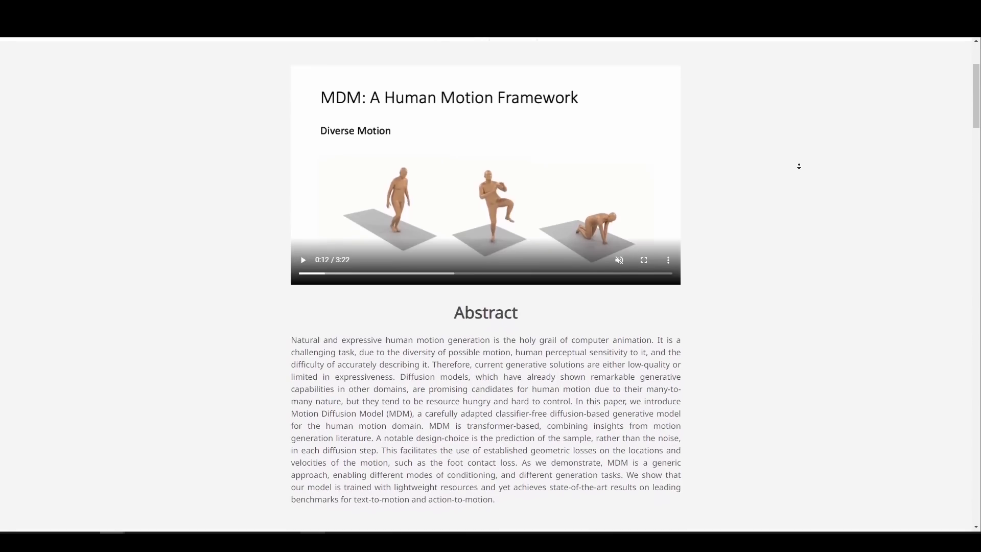
scroll(down, 3)
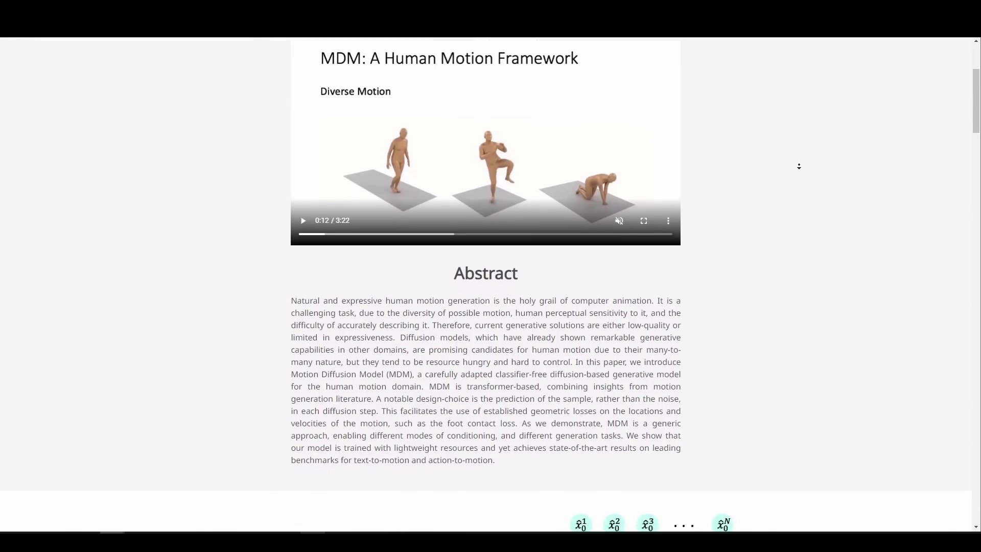
scroll(down, 3)
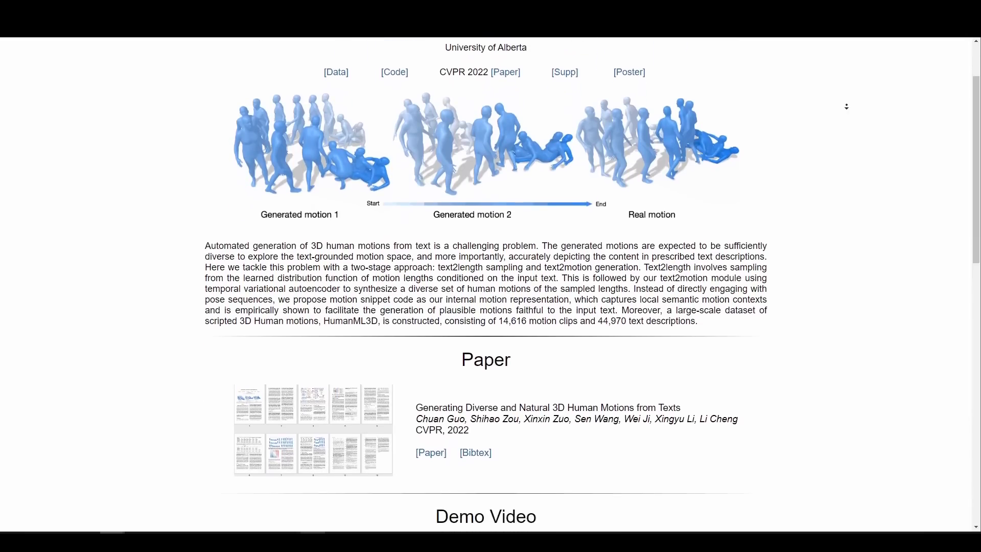
- Bring the text-to-motion Demo Video section into view
scroll(down, 3)
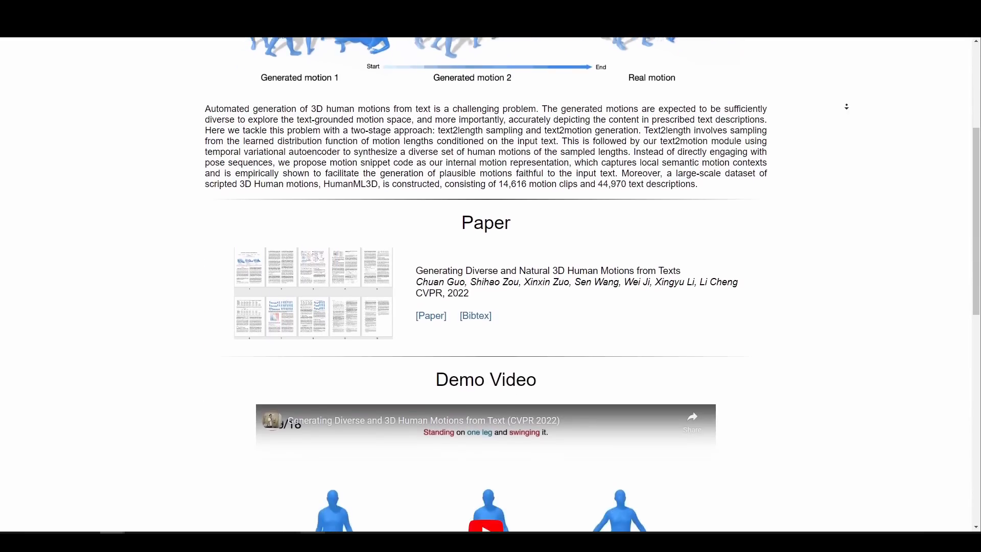
scroll(down, 3)
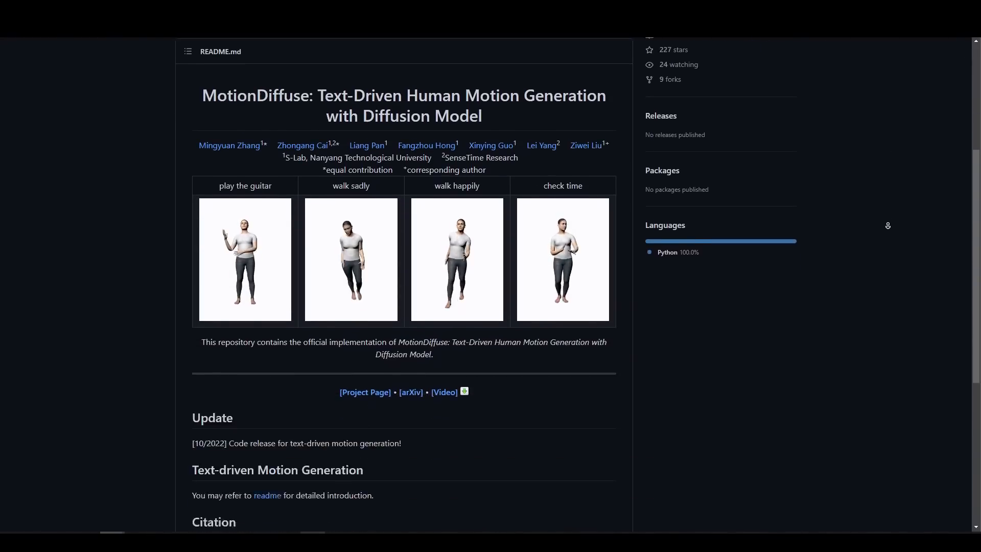
- Scroll the motion-diffusion-model README to its example generated motions with text prompts
scroll(up, 3)
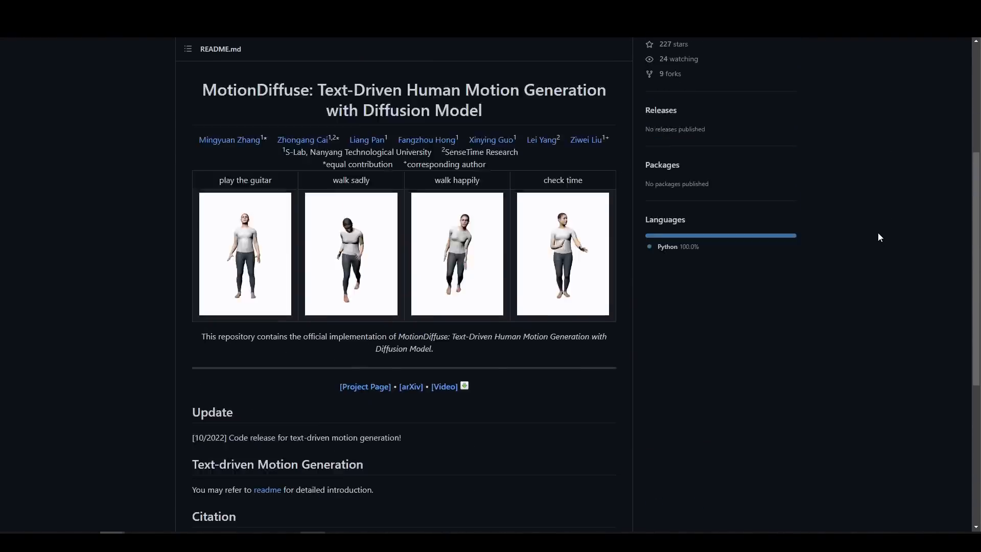
scroll(up, 3)
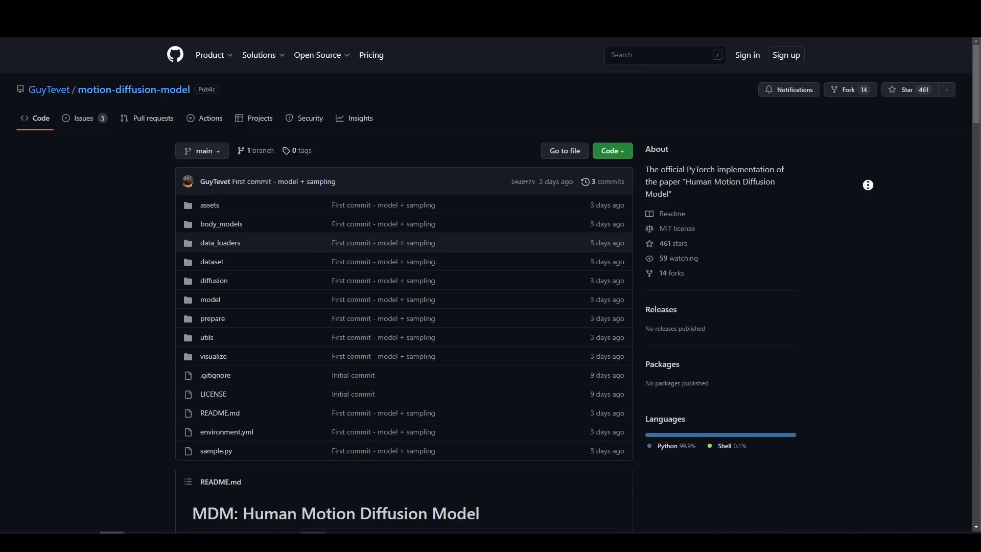
scroll(down, 3)
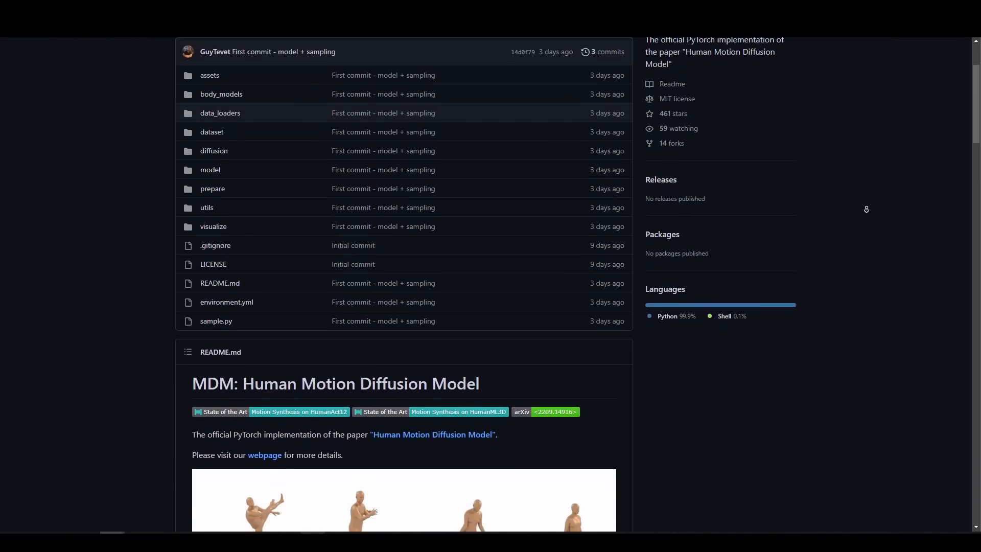
scroll(down, 3)
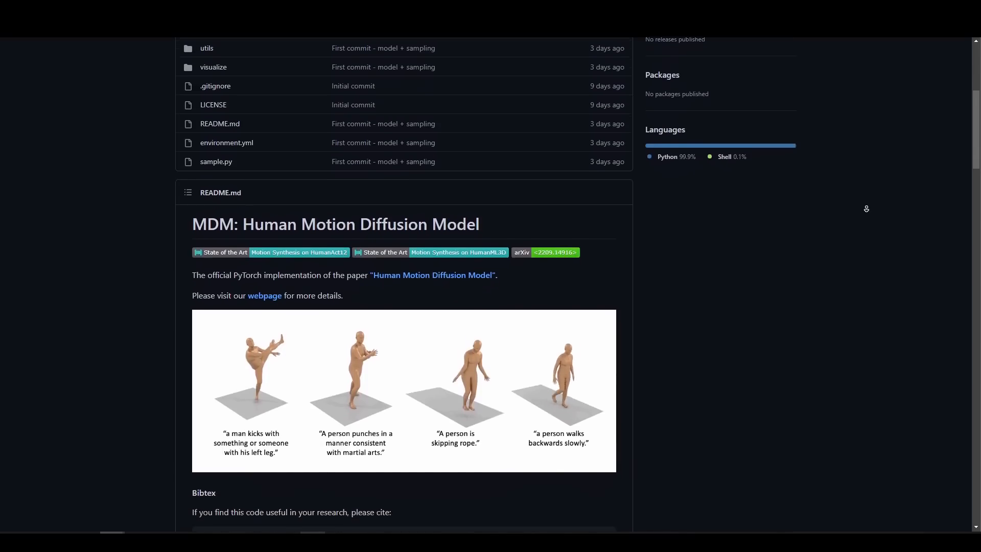
scroll(down, 3)
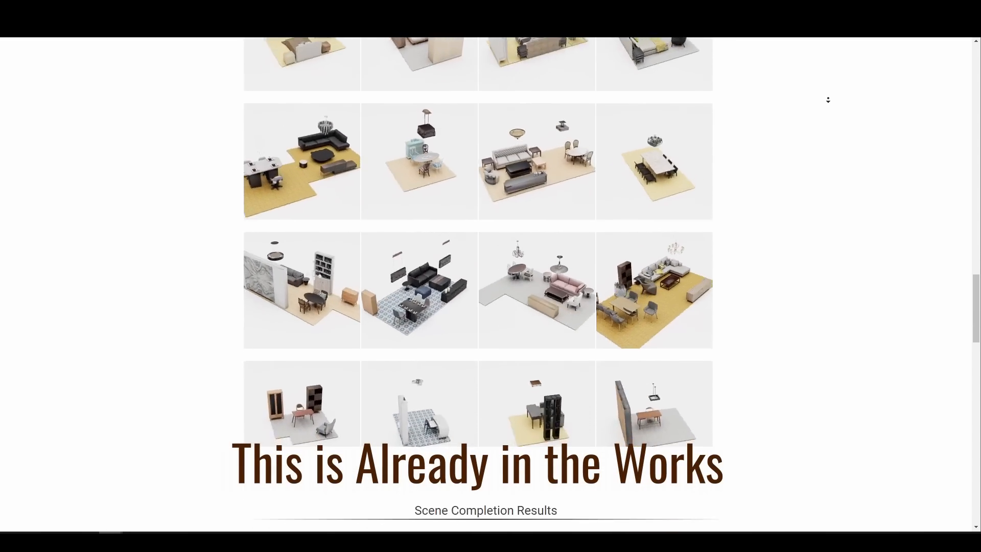
- Scroll the scene generation page down to the Scene Completion Results examples
scroll(down, 3)
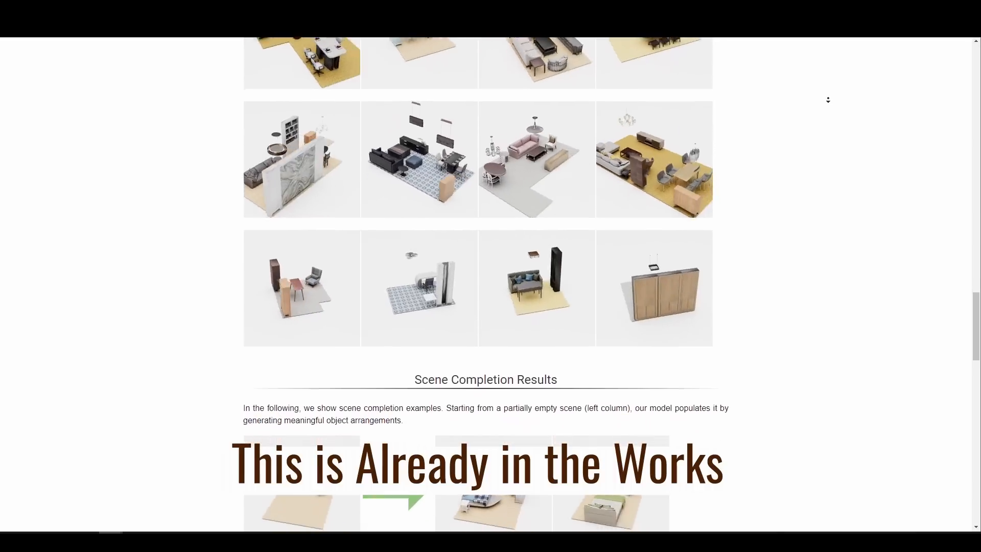
scroll(down, 3)
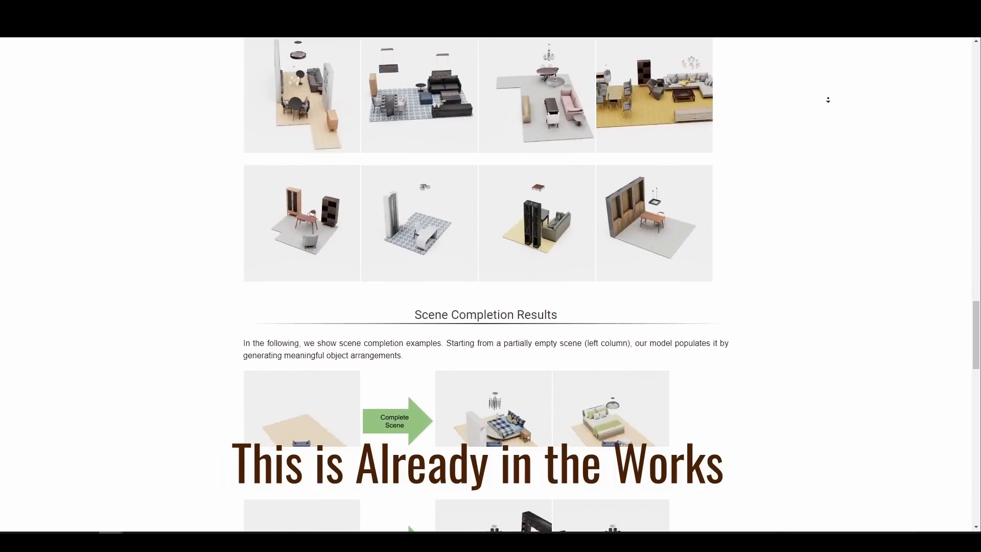
scroll(down, 3)
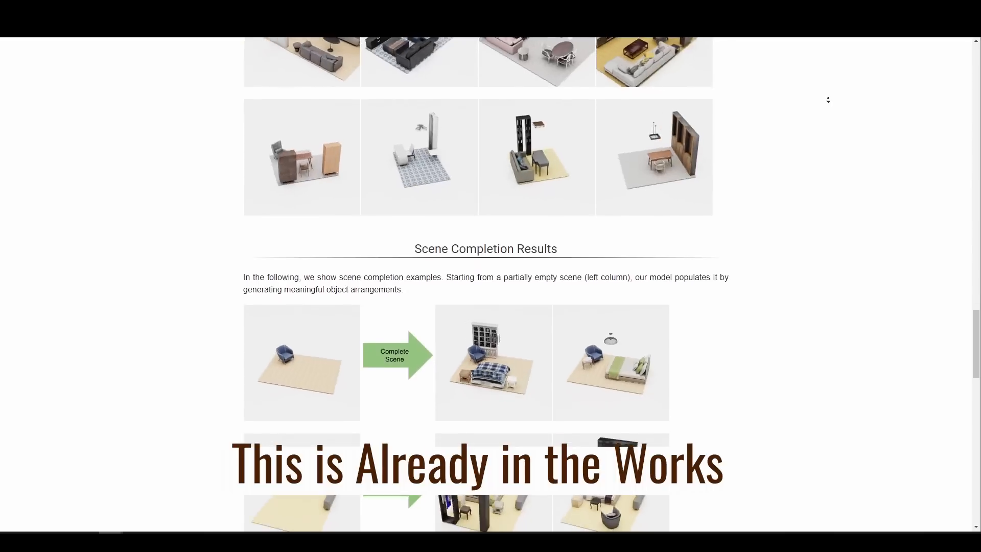
scroll(down, 3)
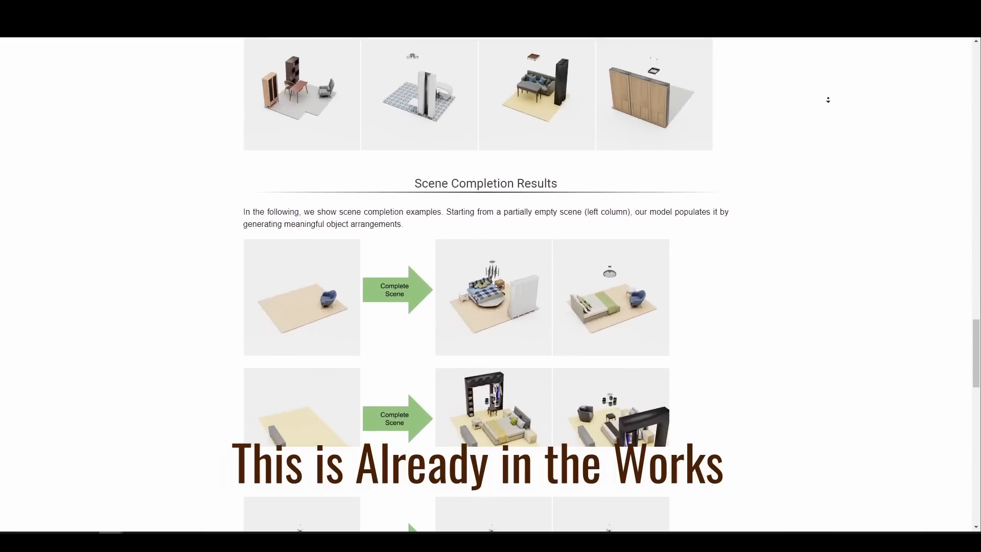
scroll(down, 3)
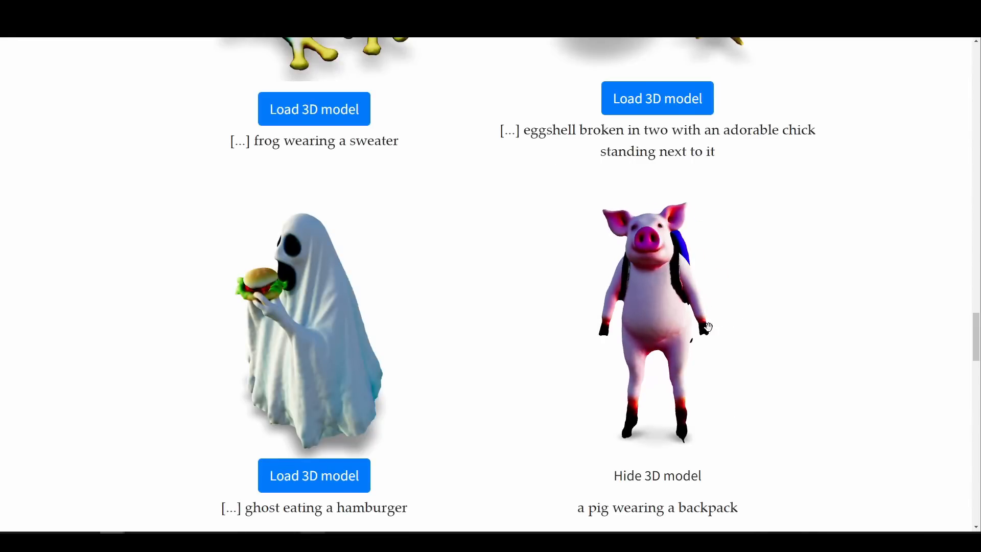
- Load the frog's interactive 3D model and browse the DreamFusion gallery
scroll(down, 3)
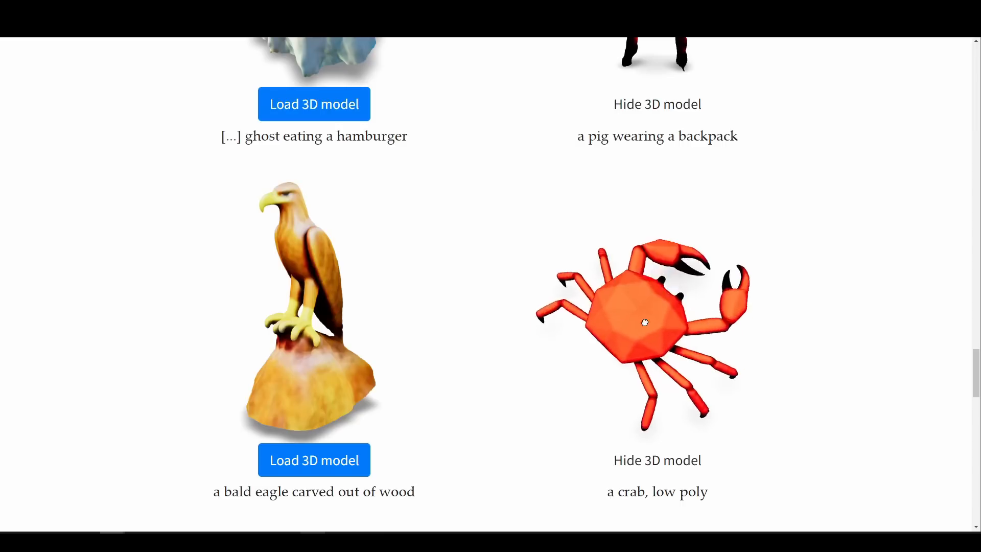
scroll(up, 3)
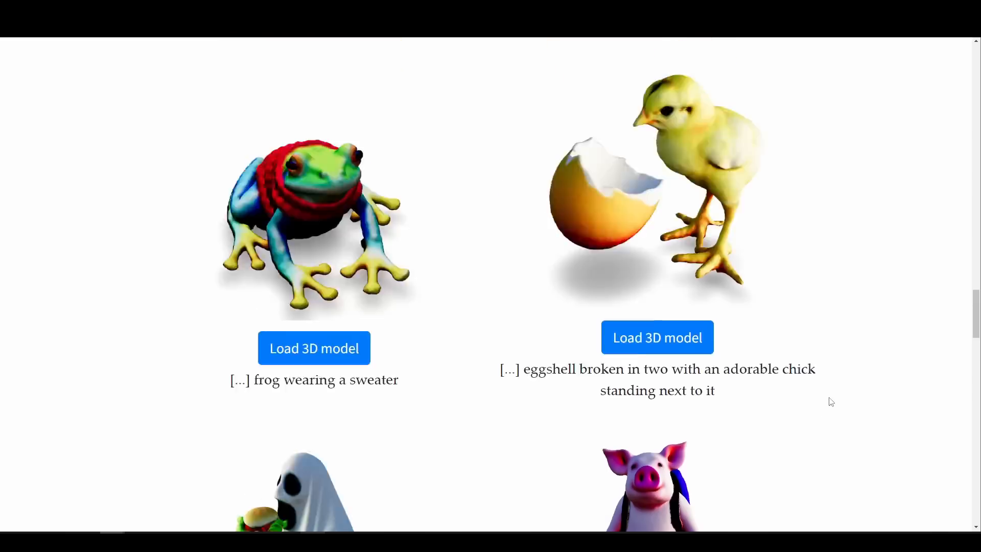
click(314, 348)
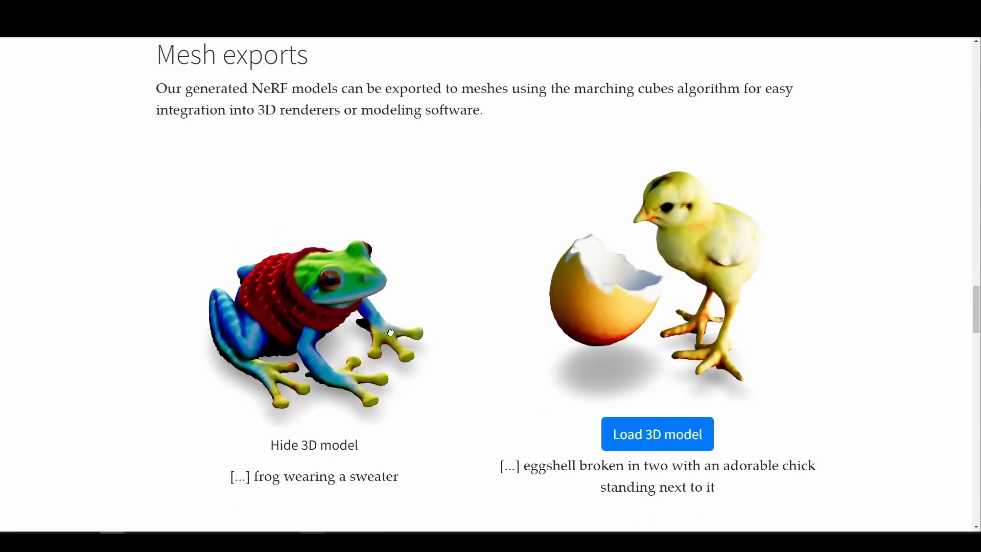
scroll(up, 3)
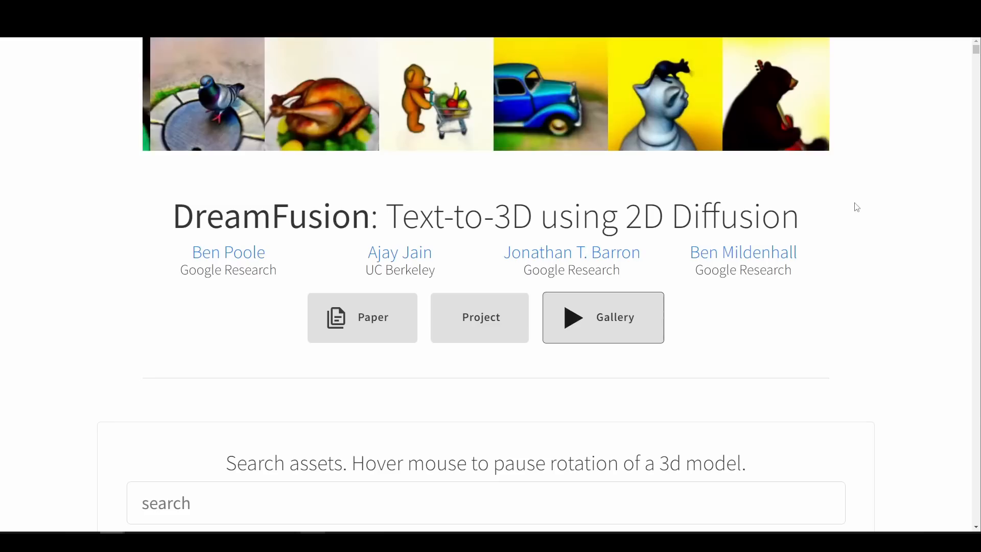
scroll(down, 3)
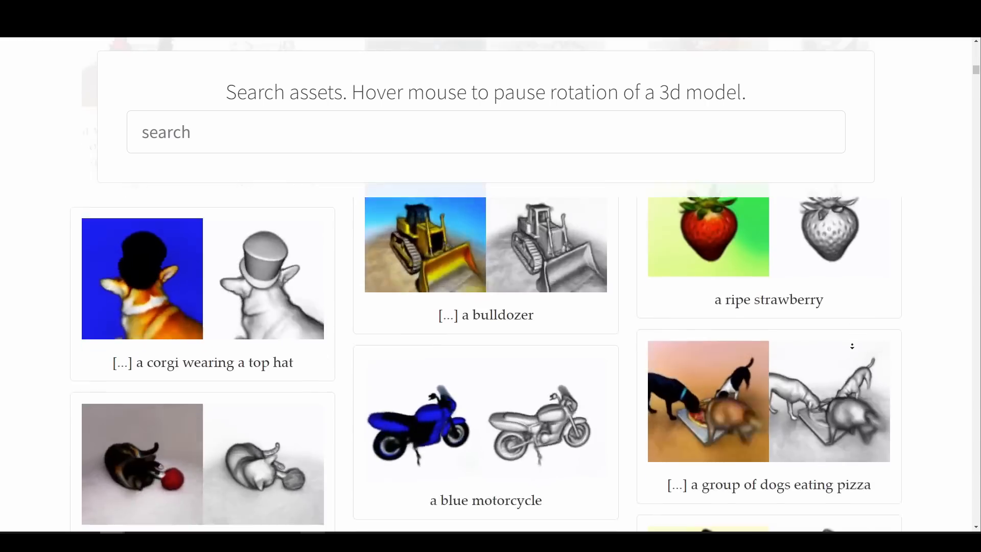
- Scroll the CGspeed blog's posts listing motion-capture BVH filesets
scroll(down, 3)
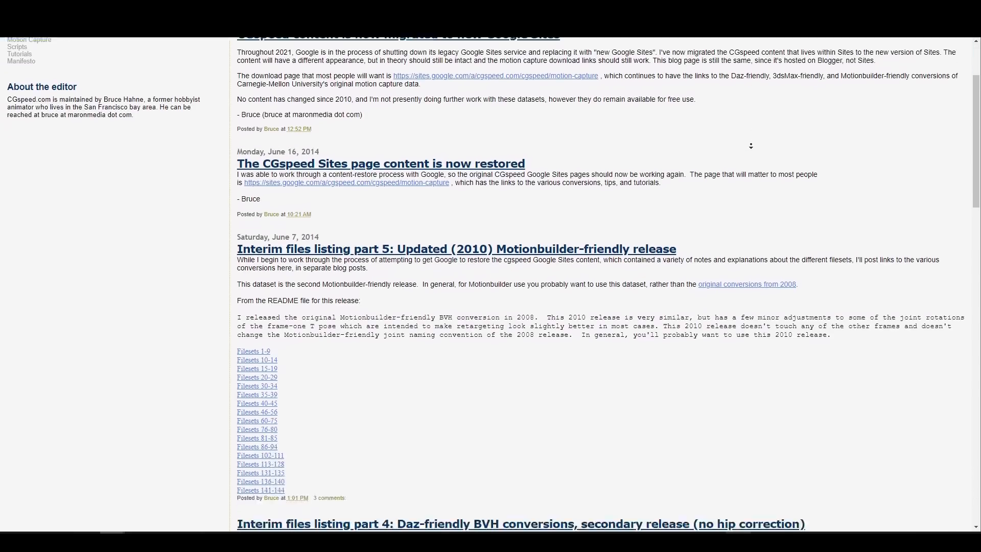
scroll(down, 3)
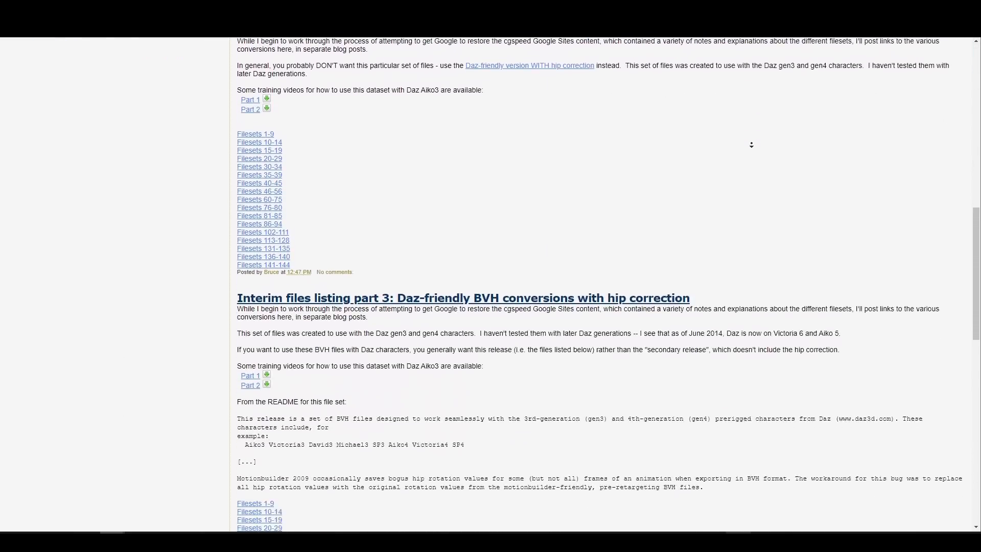
scroll(down, 3)
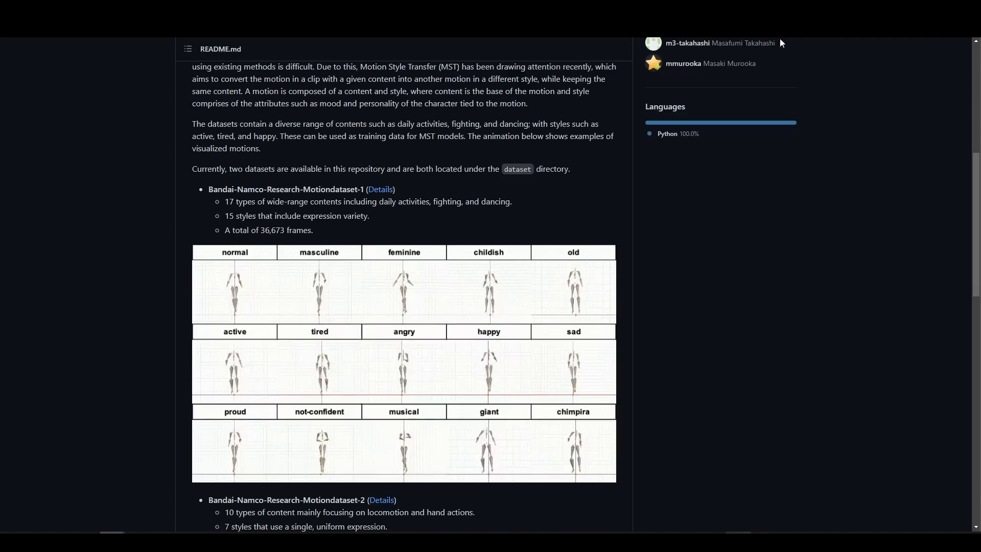
- Scroll the Motiondataset README through the dataset descriptions and Data Collection section
scroll(down, 3)
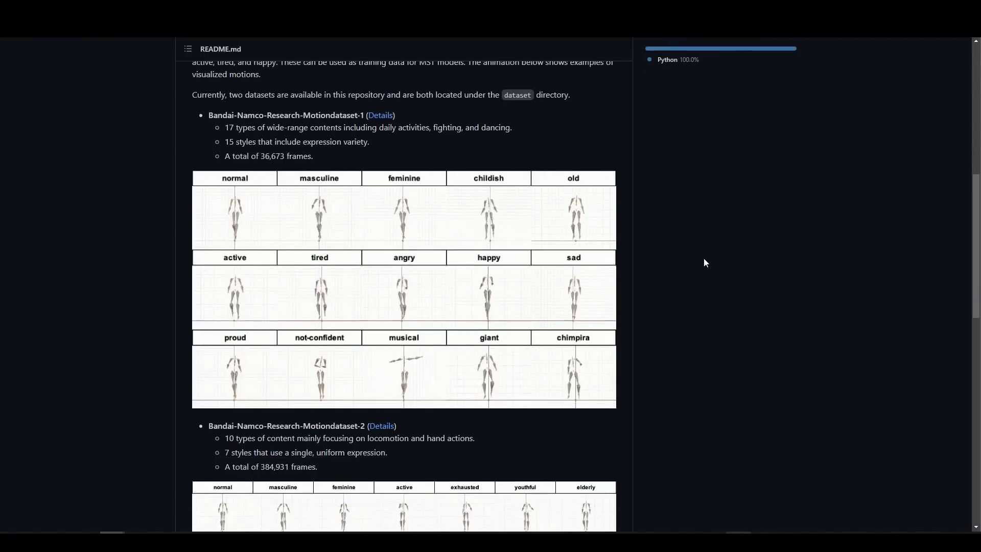
scroll(down, 3)
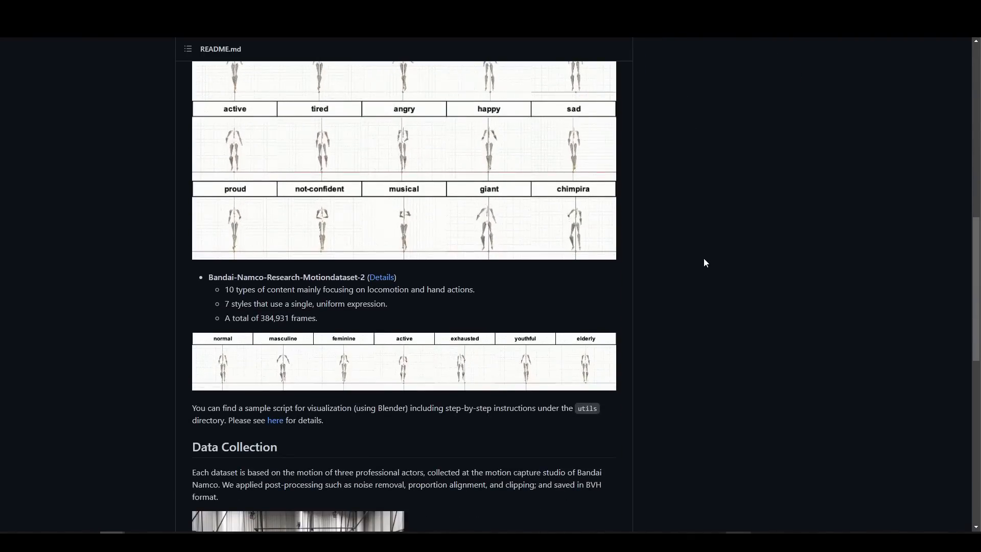
scroll(up, 3)
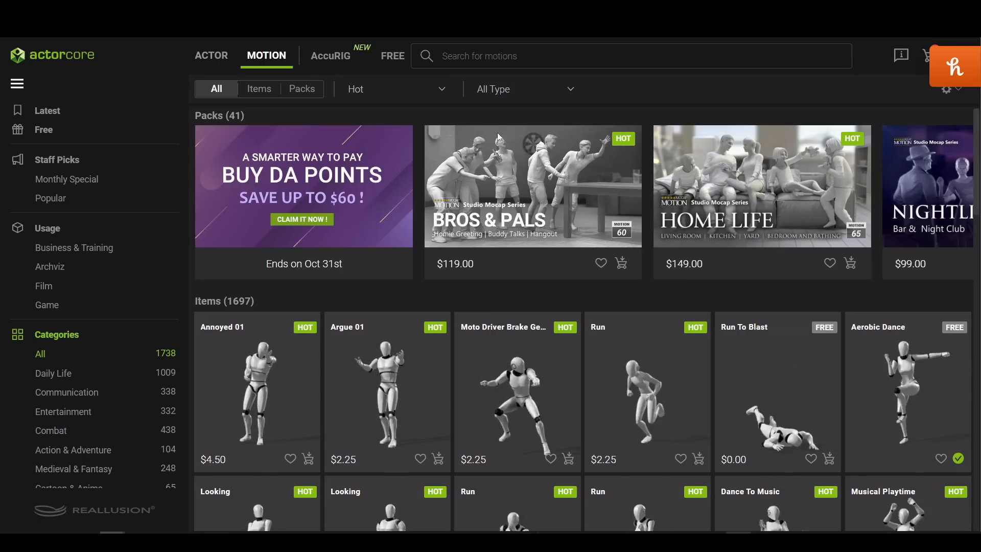
- Filter the ActorCore motion catalogue to Free items and skim the results
click(44, 130)
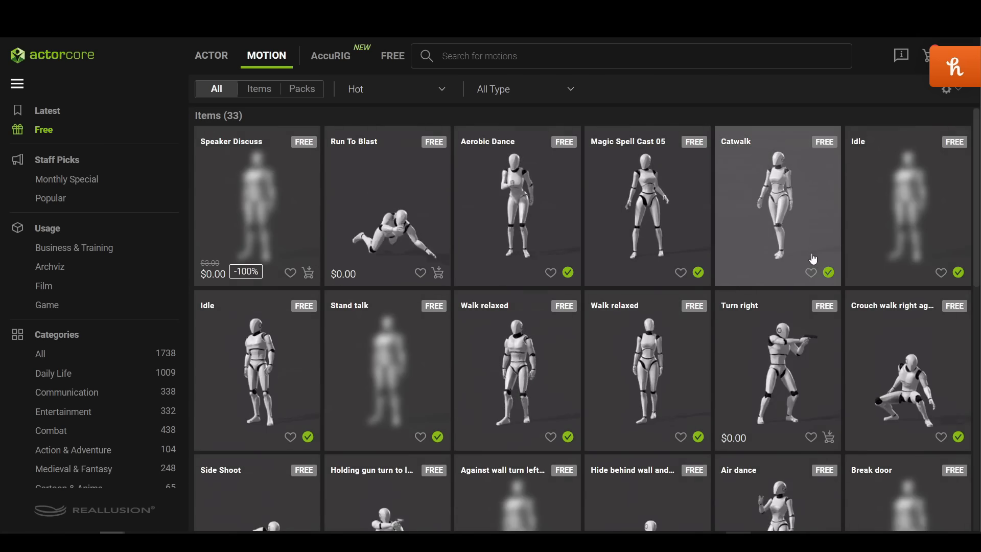
scroll(down, 3)
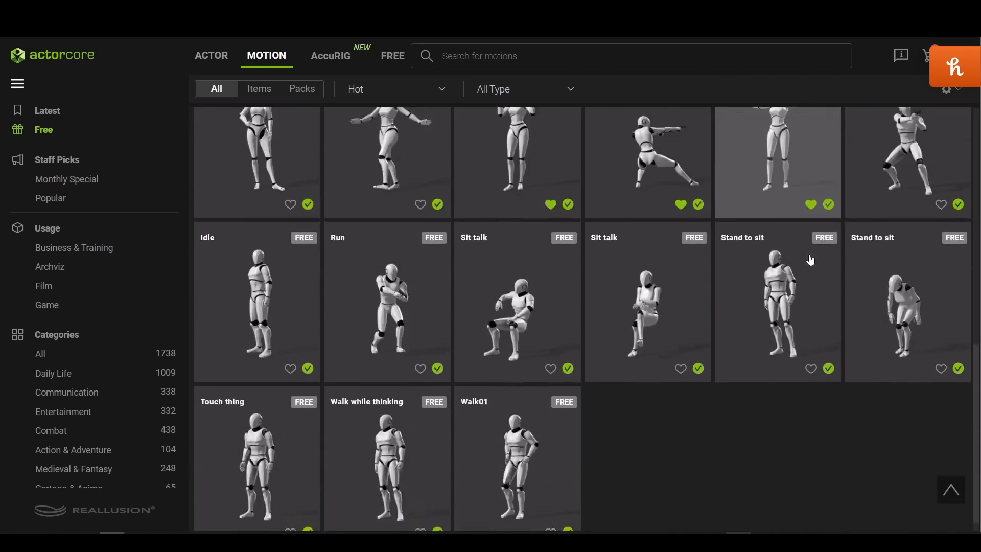
scroll(up, 3)
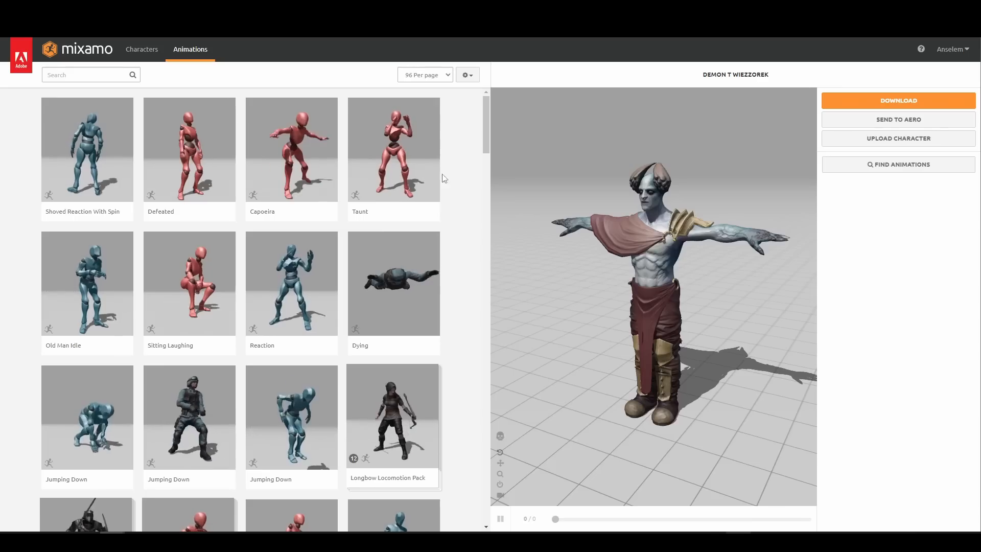
- Scroll the Mixamo animation thumbnail grid beside the demon character and pick an animation
scroll(down, 3)
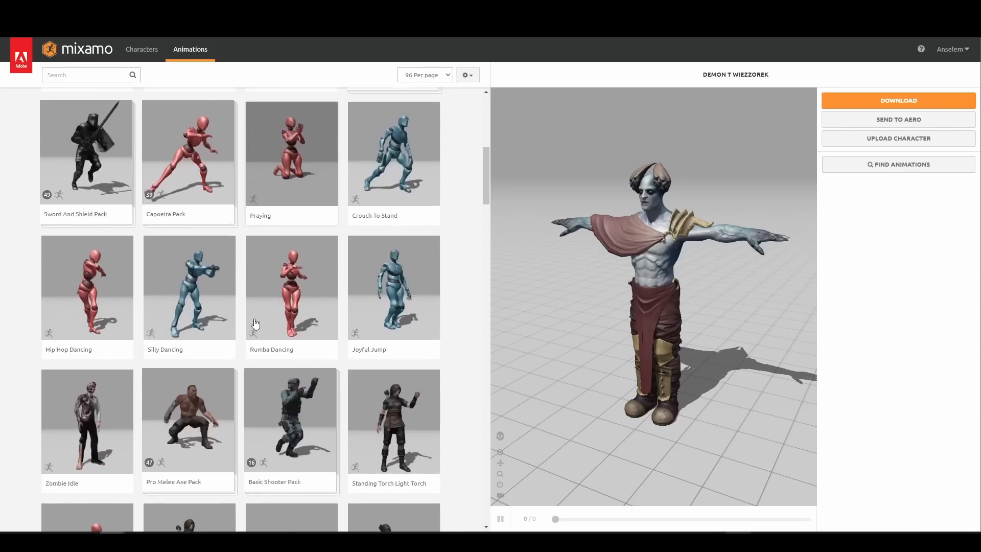
scroll(down, 3)
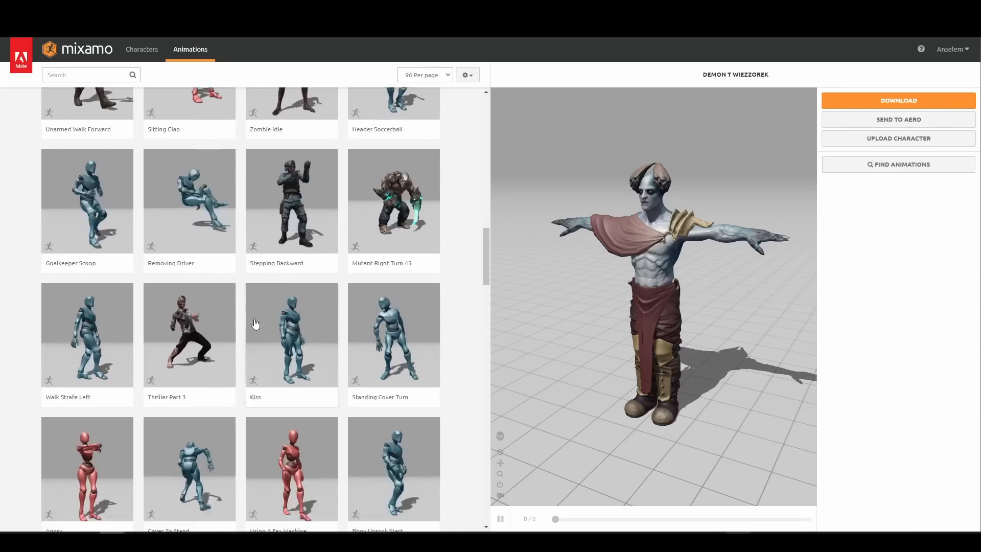
scroll(down, 3)
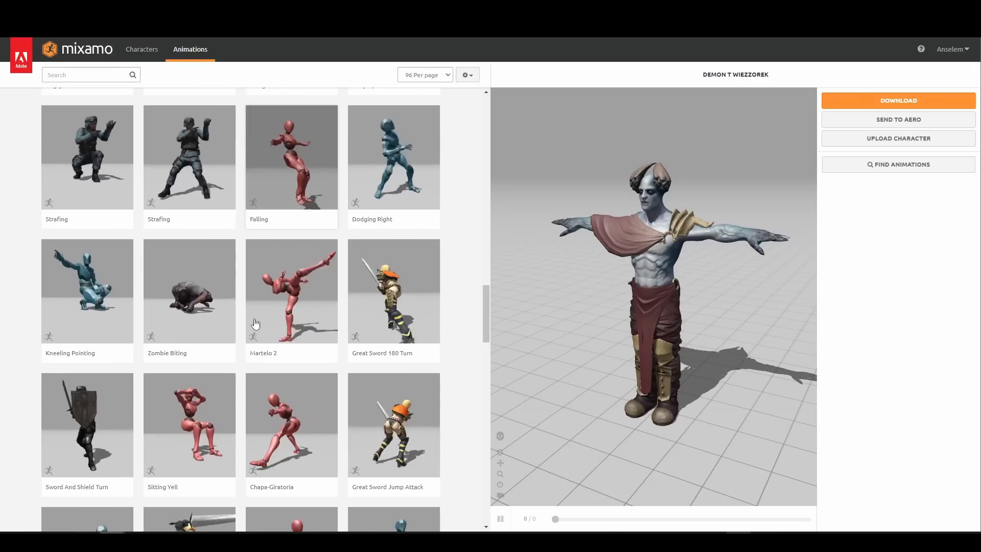
click(291, 424)
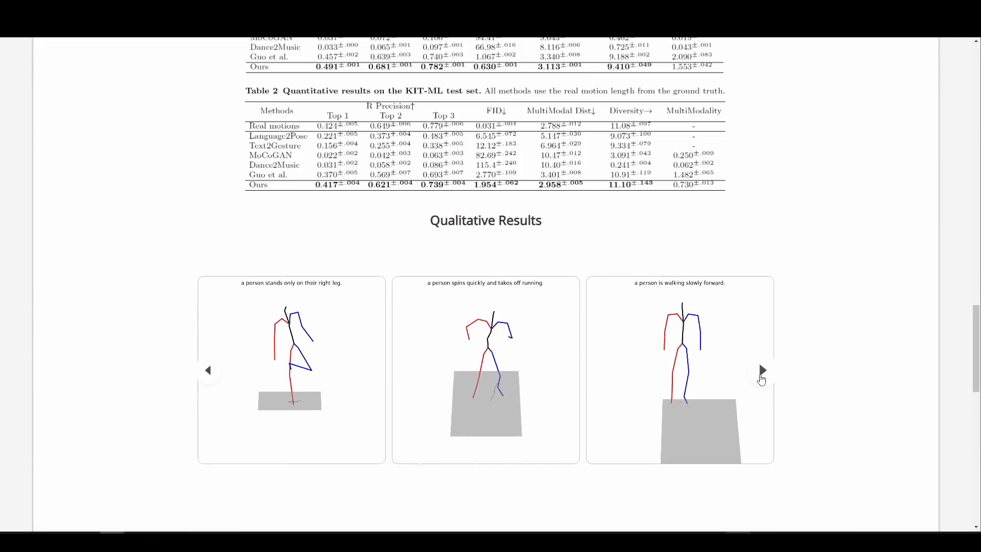
- Advance the Qualitative Results carousel six prompts, reaching puddle-jumping and defensive-stance motions
click(761, 370)
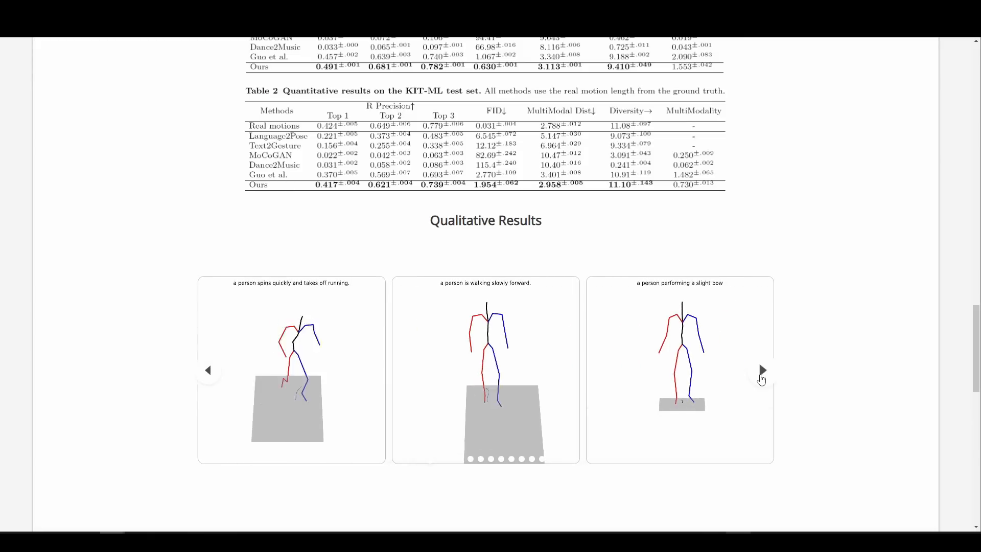
click(761, 369)
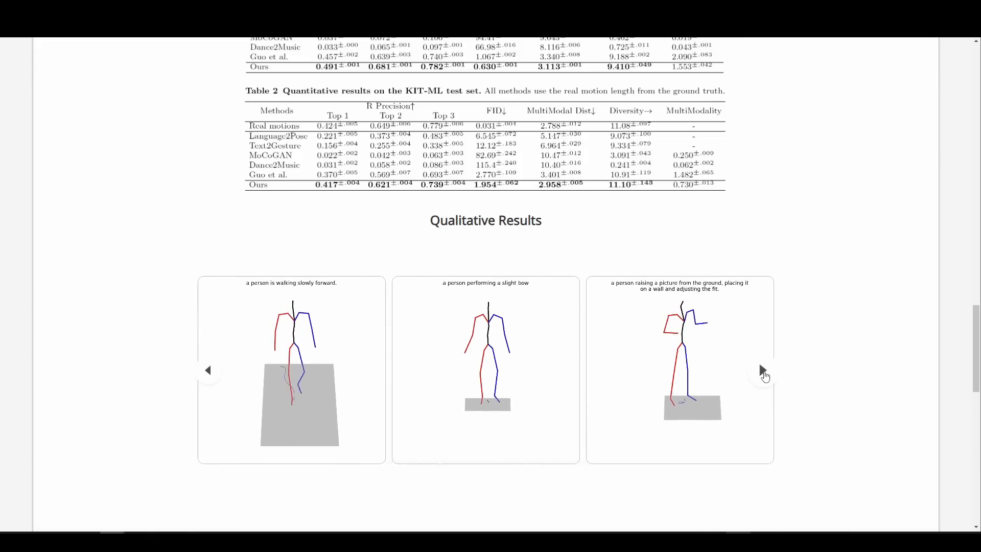
click(764, 370)
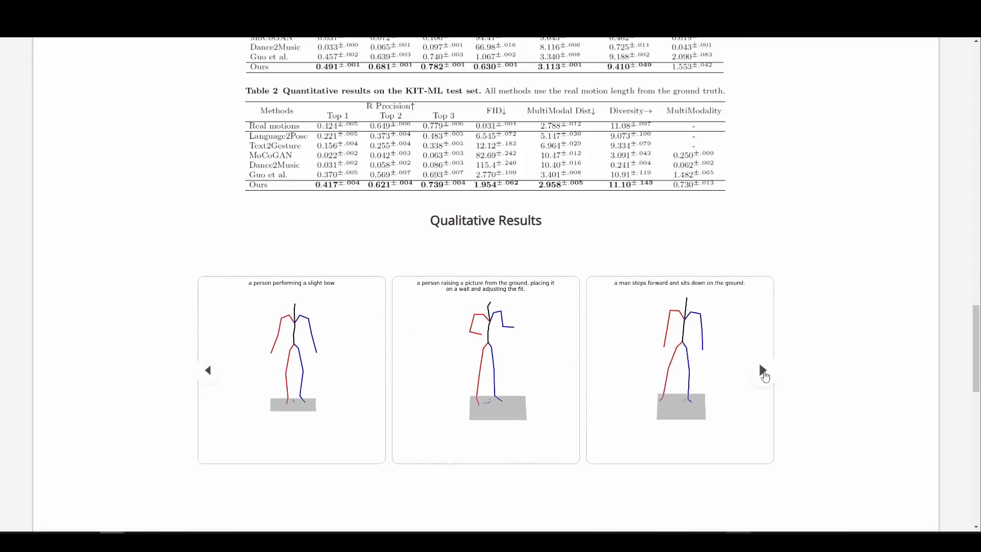
click(764, 369)
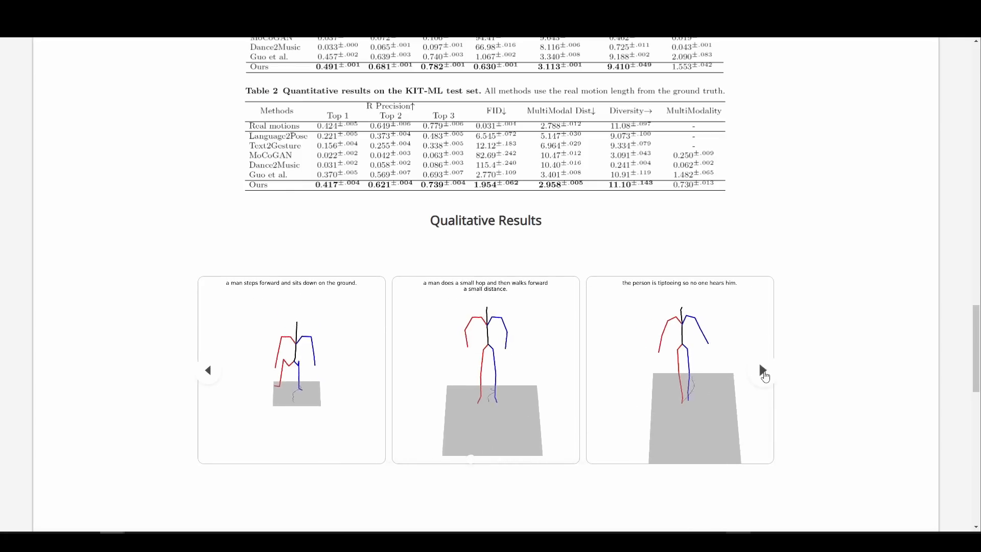
click(765, 370)
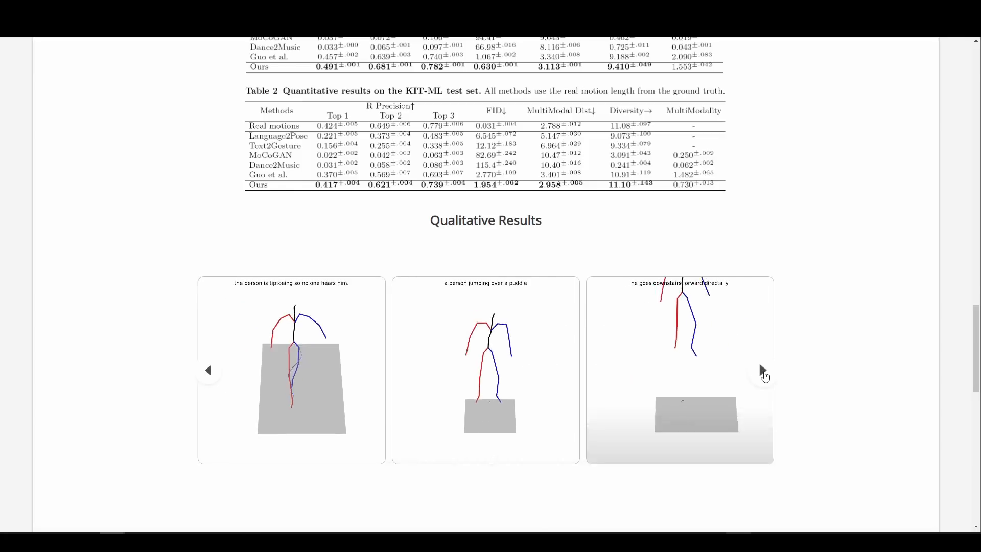
click(765, 370)
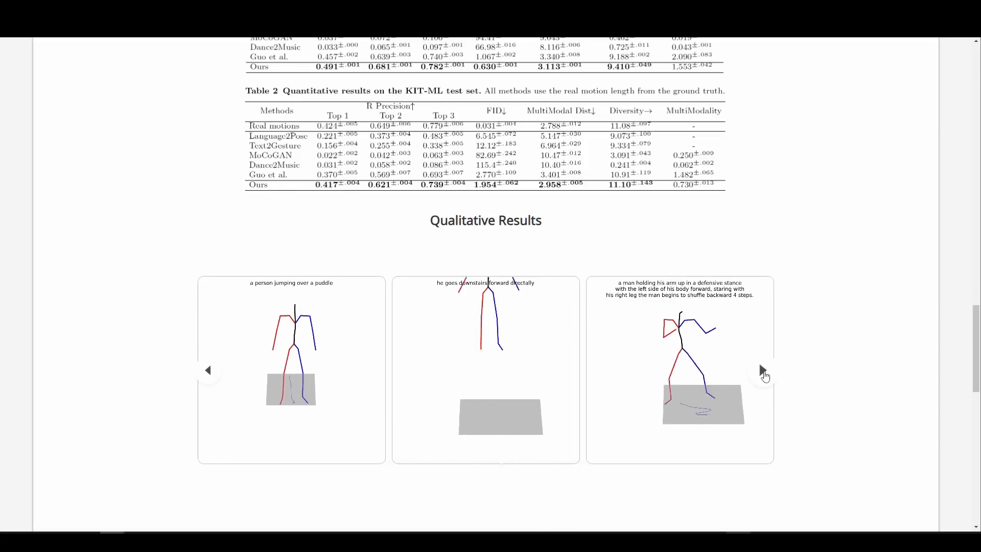